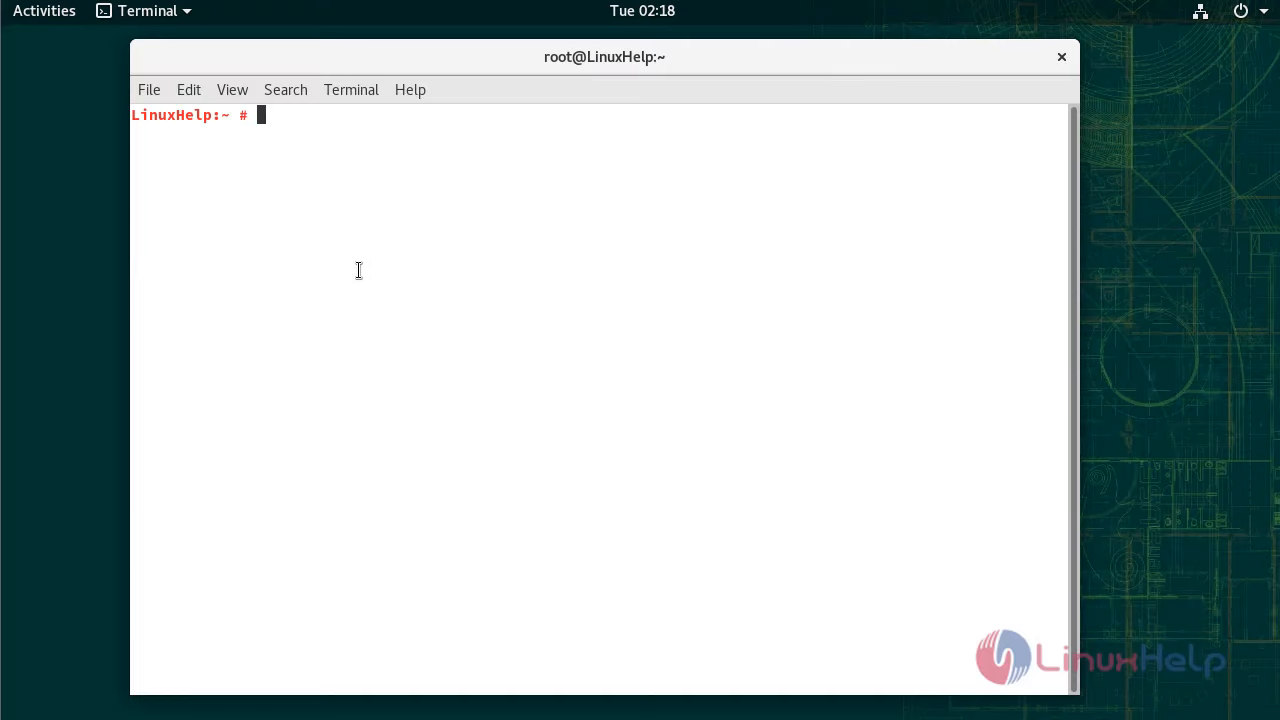
Print /etc/os-release to confirm the system is openSUSE Leap 15.1
{"action": "type", "text": "cat"}
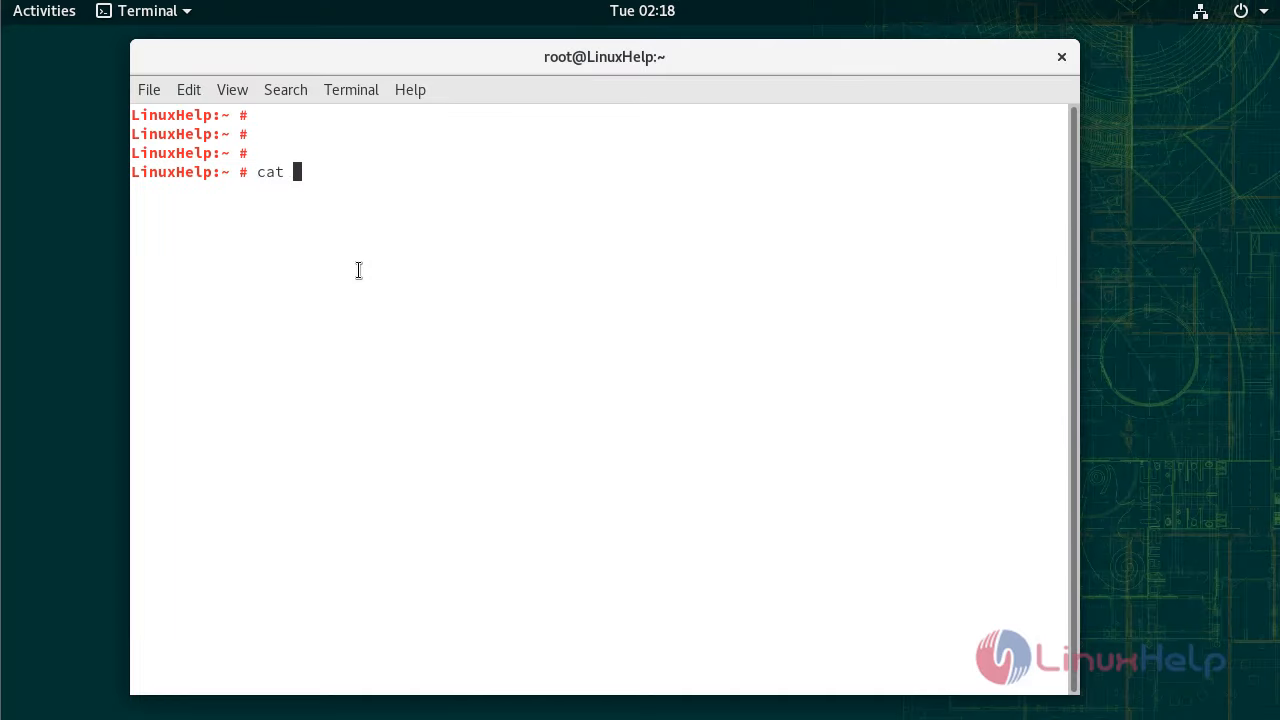
{"action": "type", "text": "/etc"}
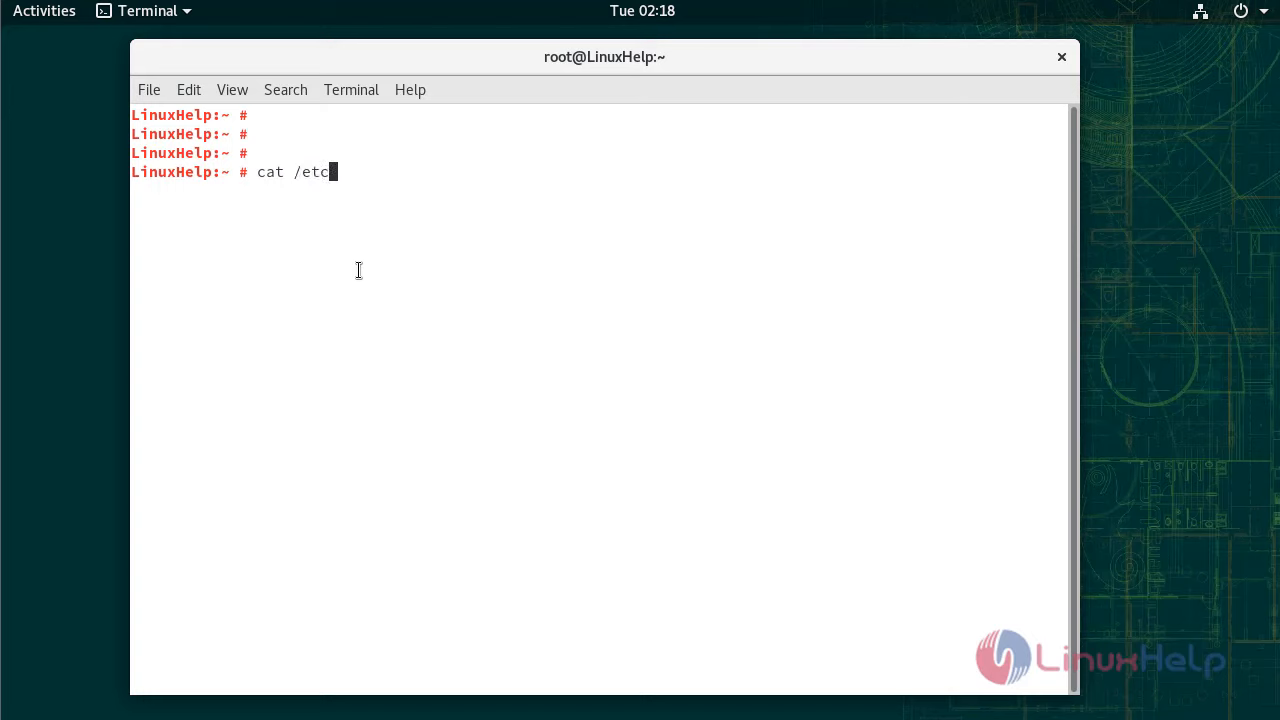
{"action": "type", "text": "/os-re"}
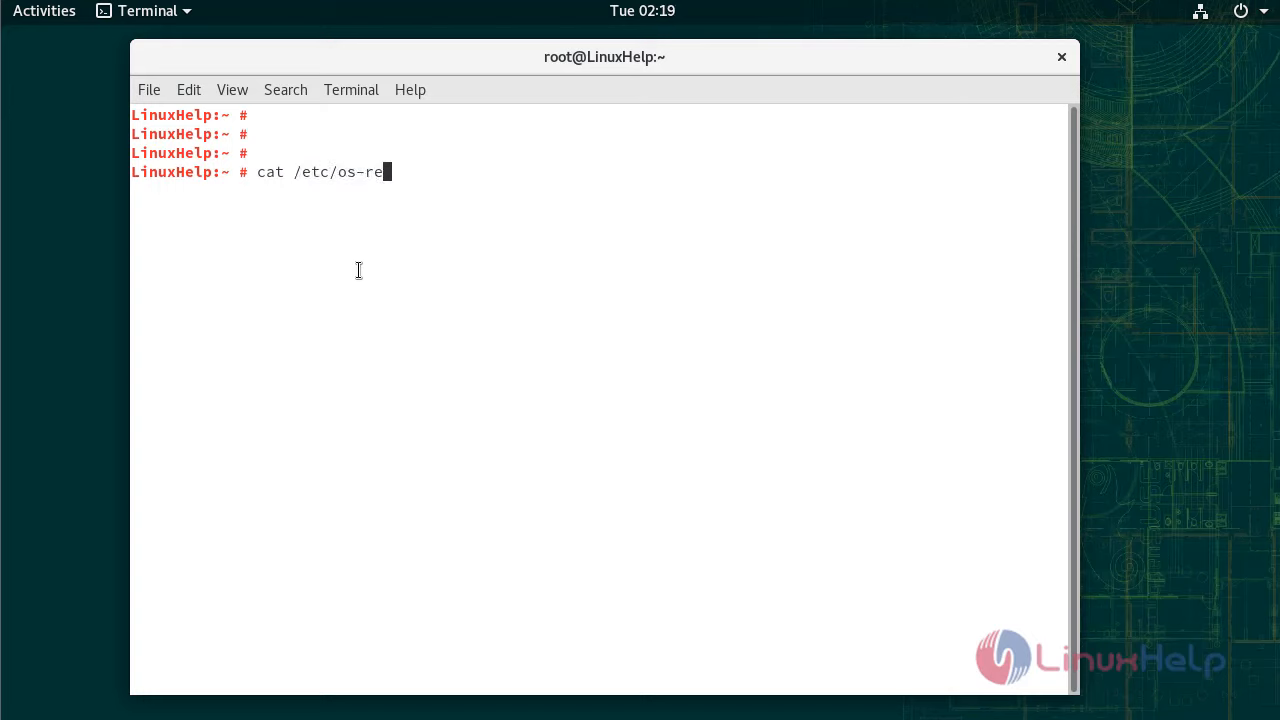
{"action": "key", "text": "Return"}
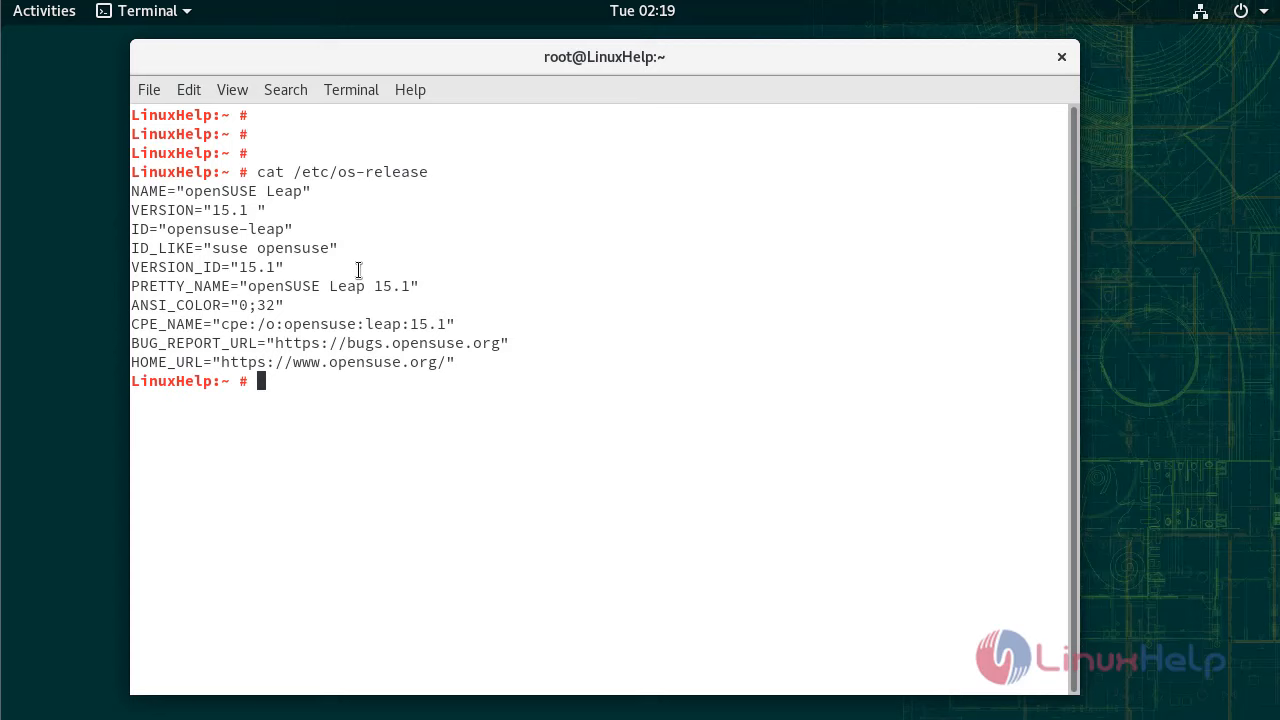
{"action": "key", "text": "Return"}
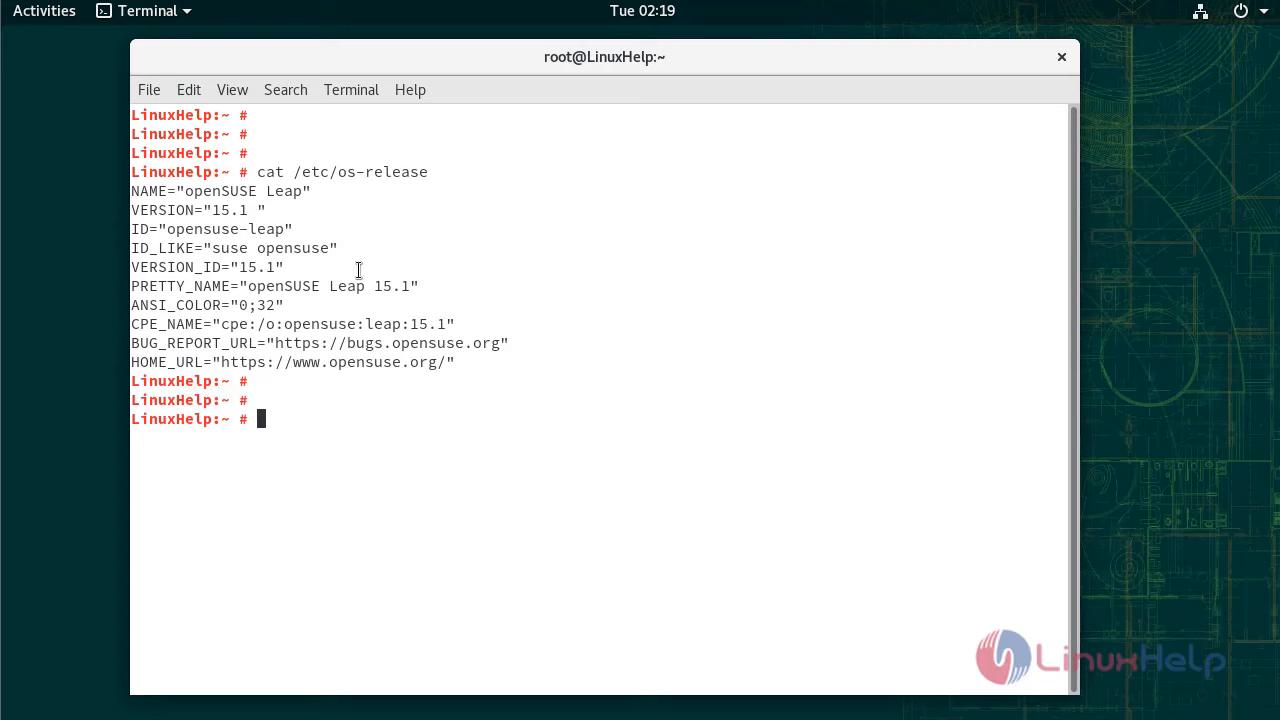
Change into the /mnt directory
{"action": "type", "text": "cd"}
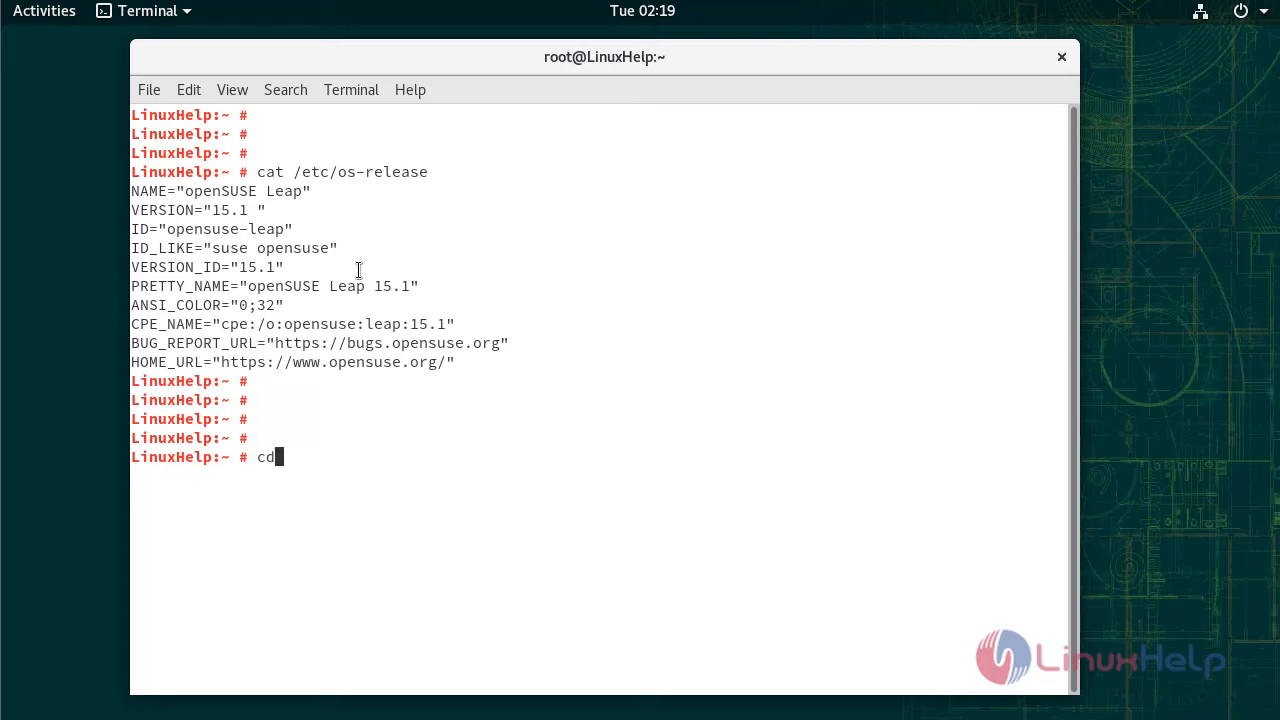
{"action": "type", "text": "/mnt"}
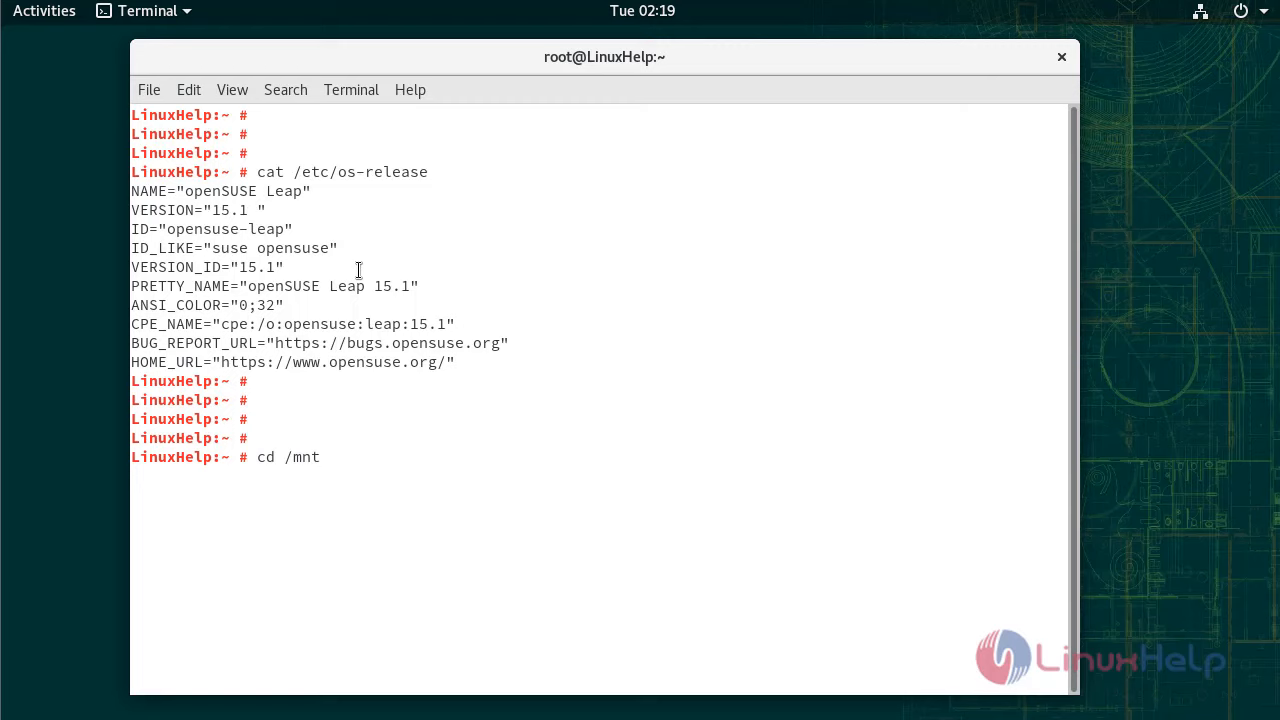
{"action": "key", "text": "Return"}
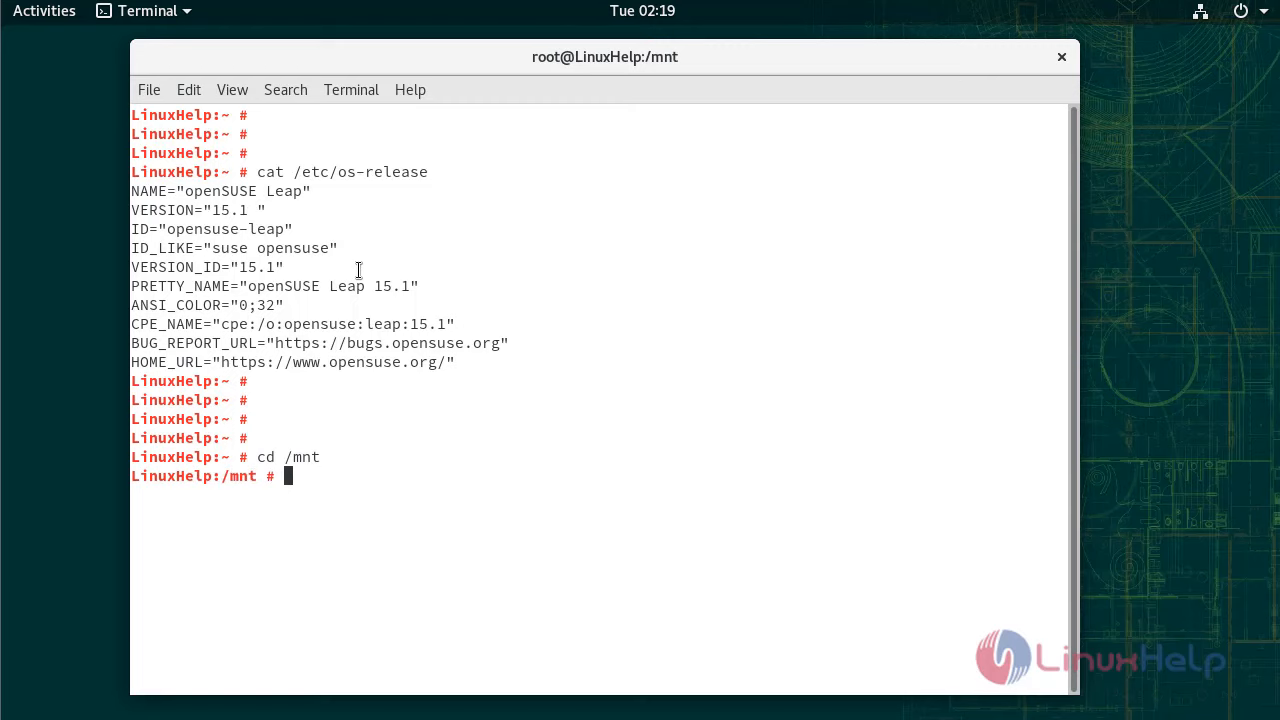
Create AnyDesk-OpenSUSE.repo with a cat heredoc holding the AnyDesk stable repository settings
{"action": "type", "text": "ca"}
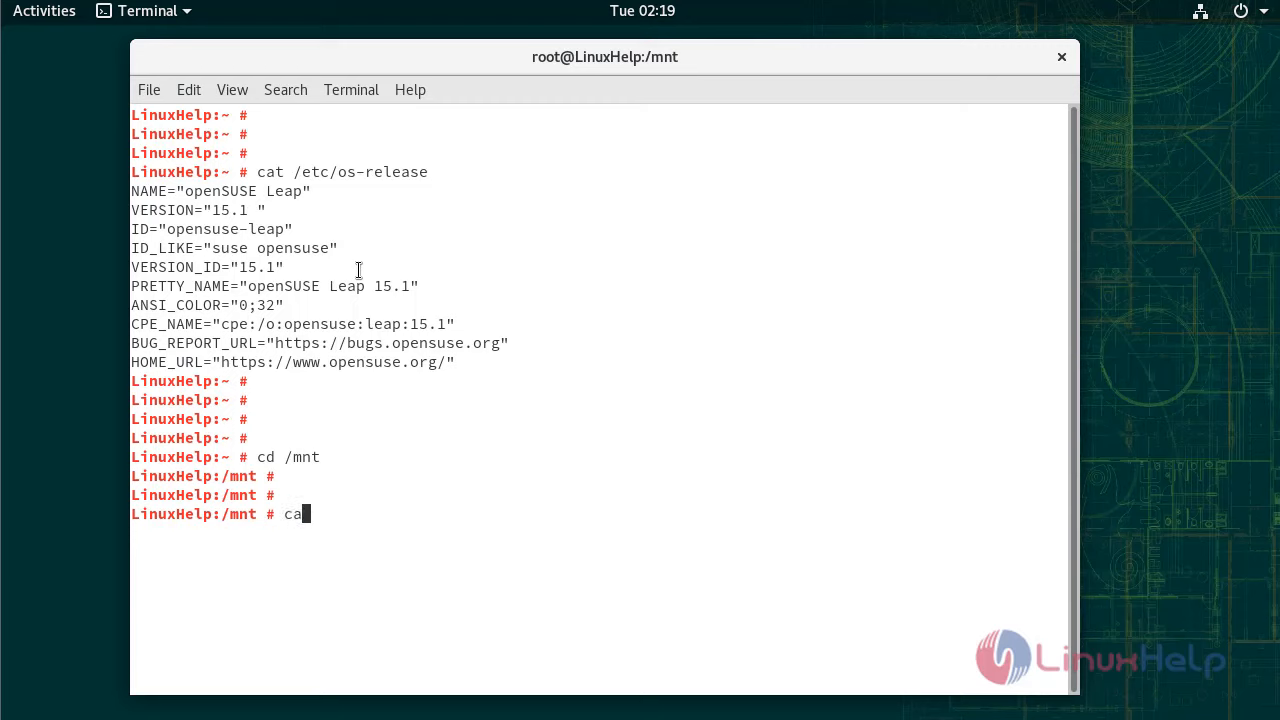
{"action": "type", "text": "t"}
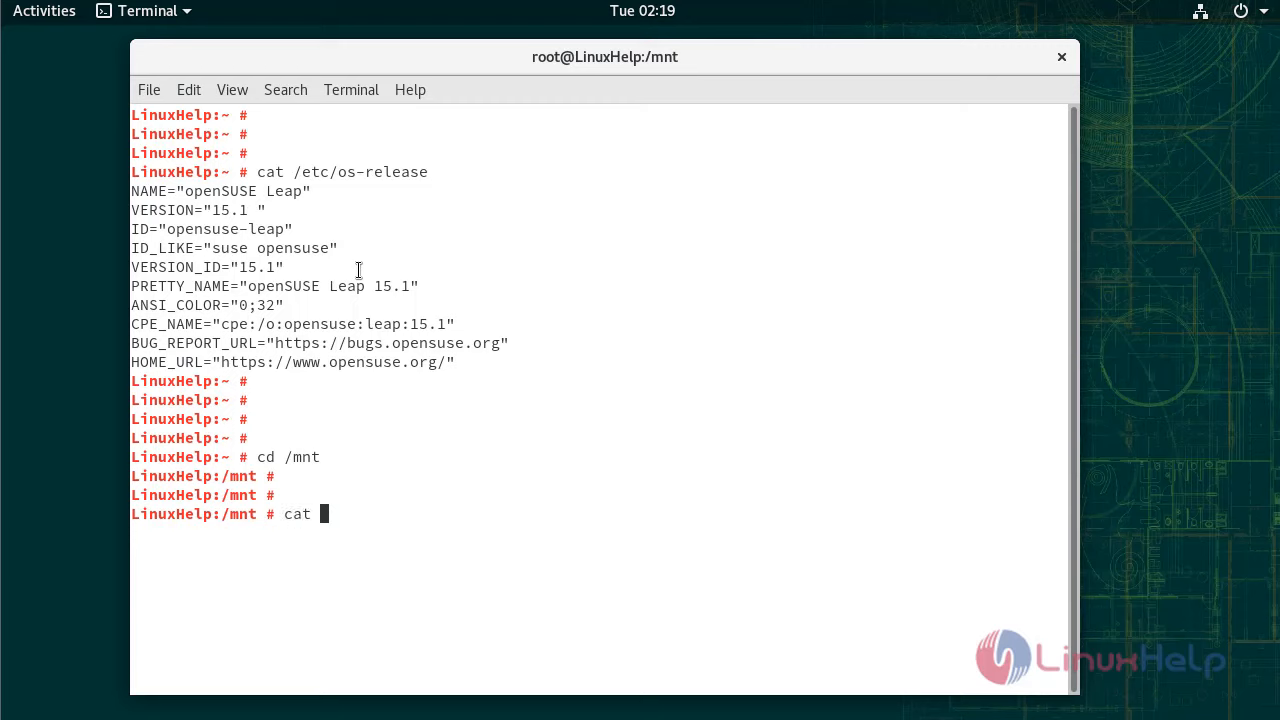
{"action": "type", "text": "> AnyDesk-OpenSUSE.repo << \"EOF"}
{"action": "type", "text": "ll"}
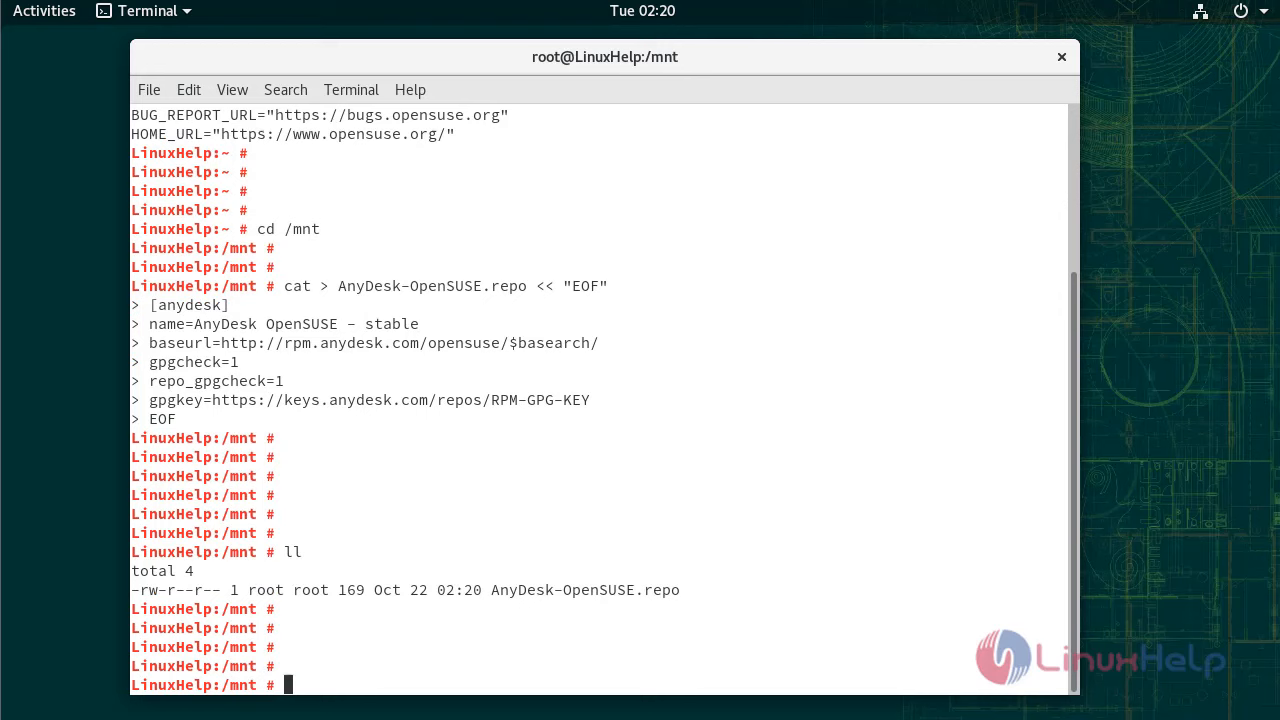
Add the repository from AnyDesk-OpenSUSE.repo with zypper addrepo --repo
{"action": "type", "text": "zypper"}
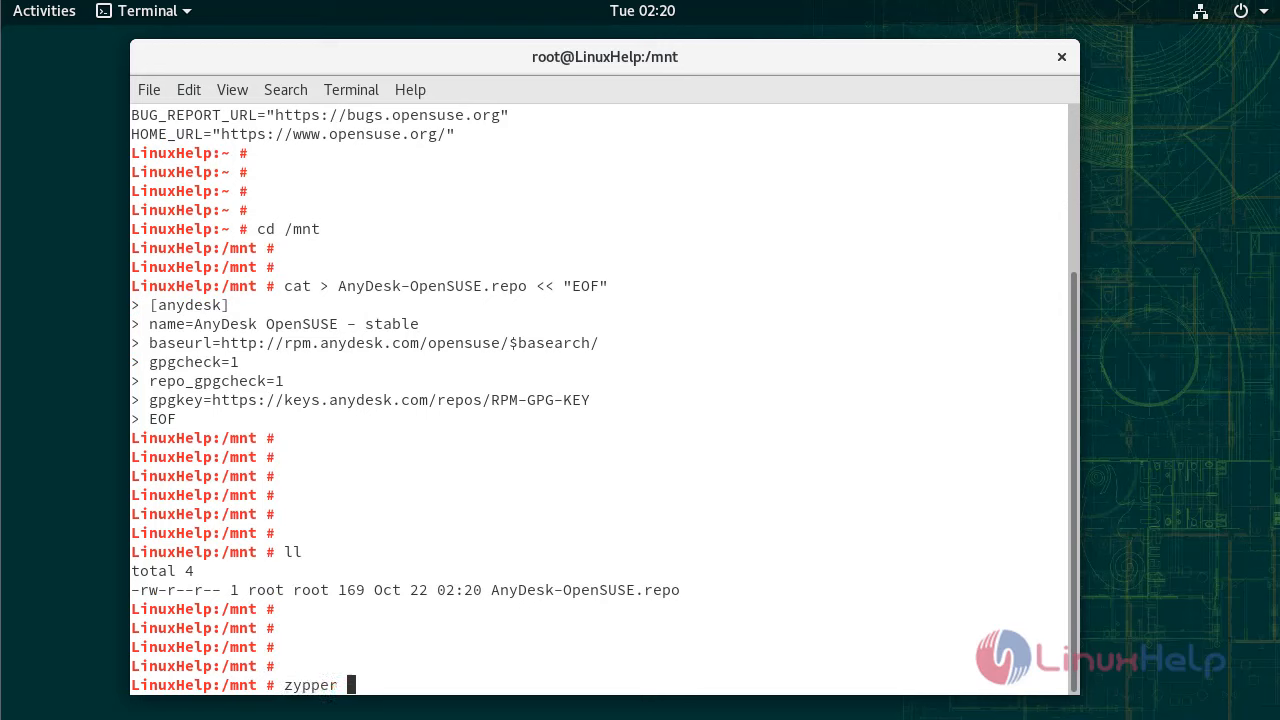
{"action": "type", "text": "addrepo"}
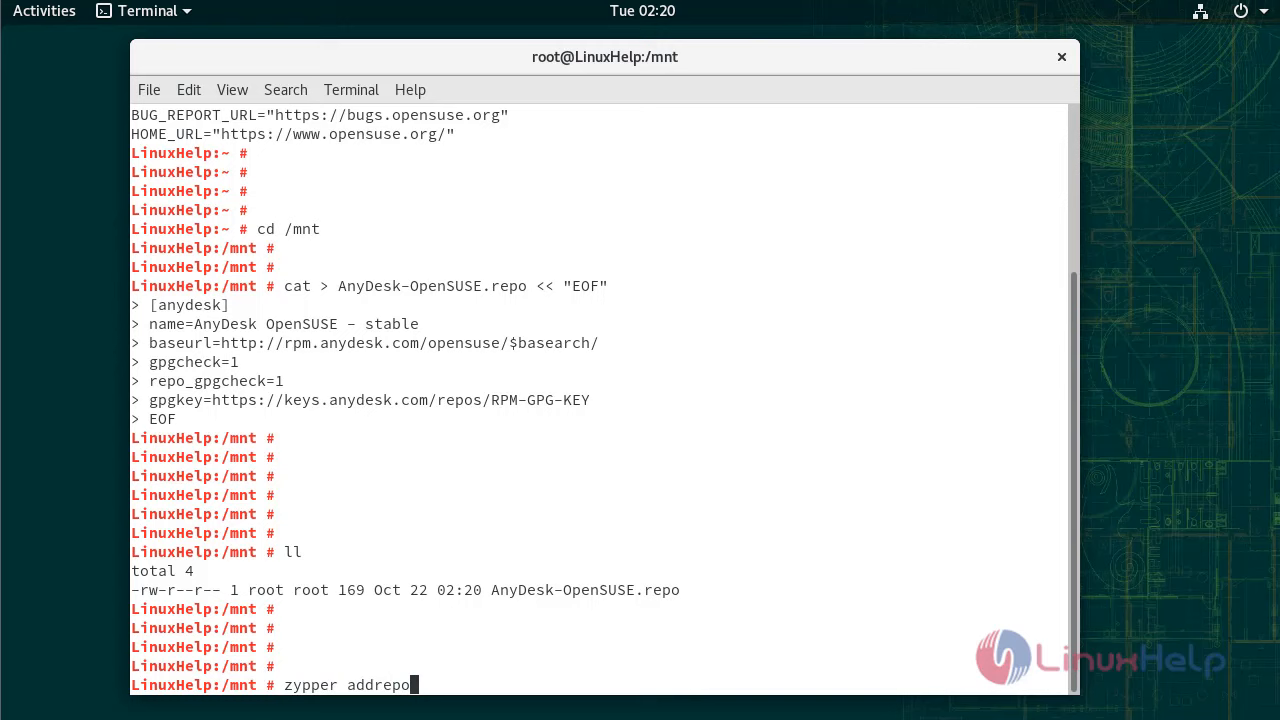
{"action": "type", "text": "--repo AnyDesk-OpenSUSE.repo"}
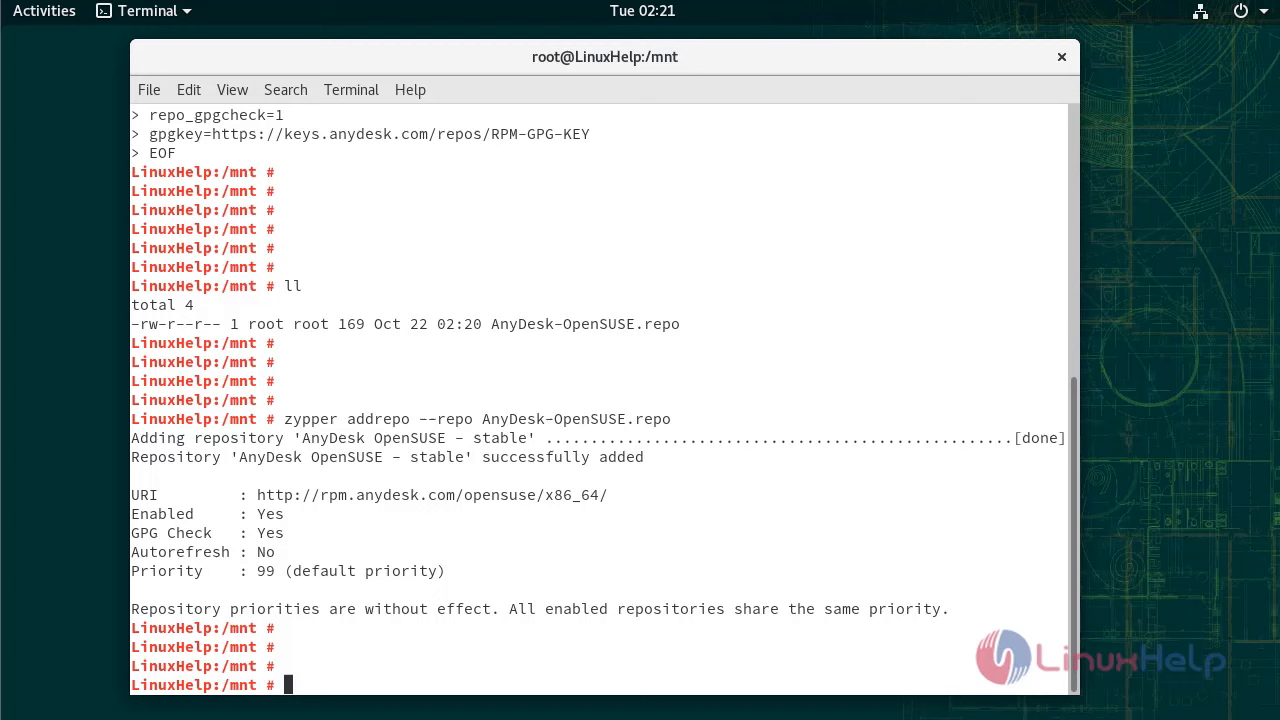
Install anydesk with zypper, always trusting the AnyDesk signing key
{"action": "type", "text": "zypper i"}
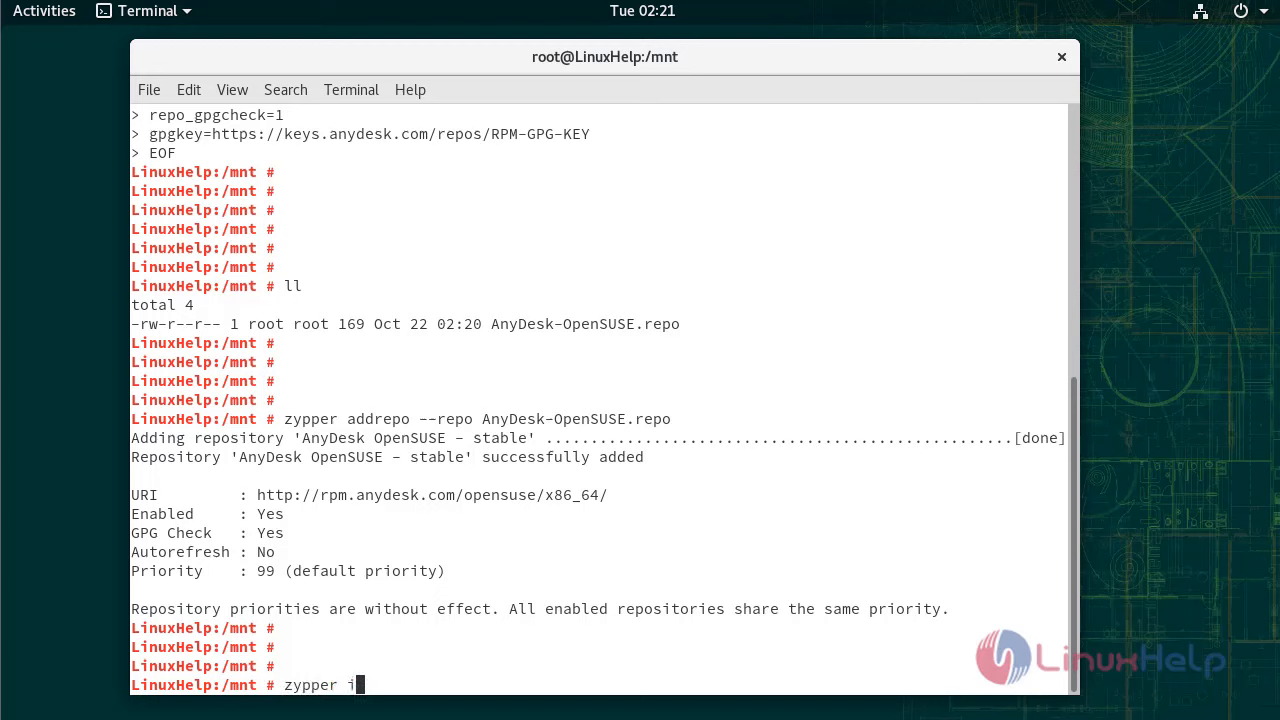
{"action": "type", "text": "nstall anydesk"}
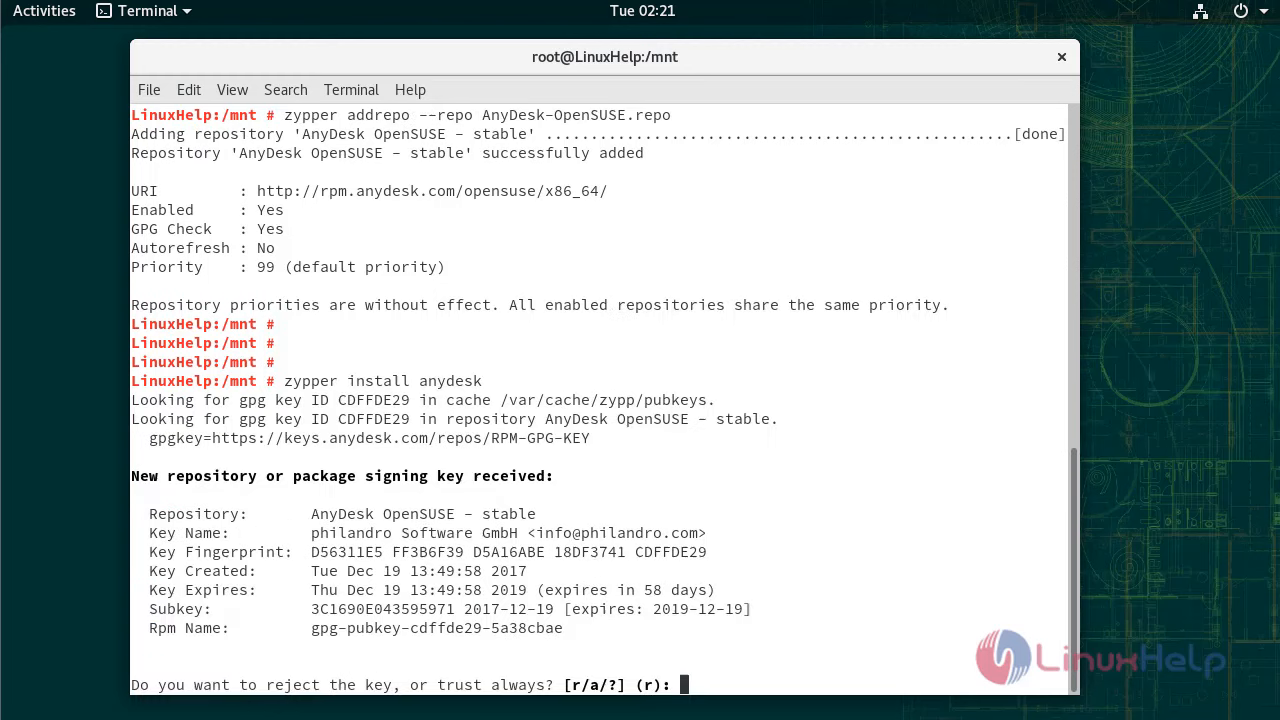
{"action": "type", "text": "a"}
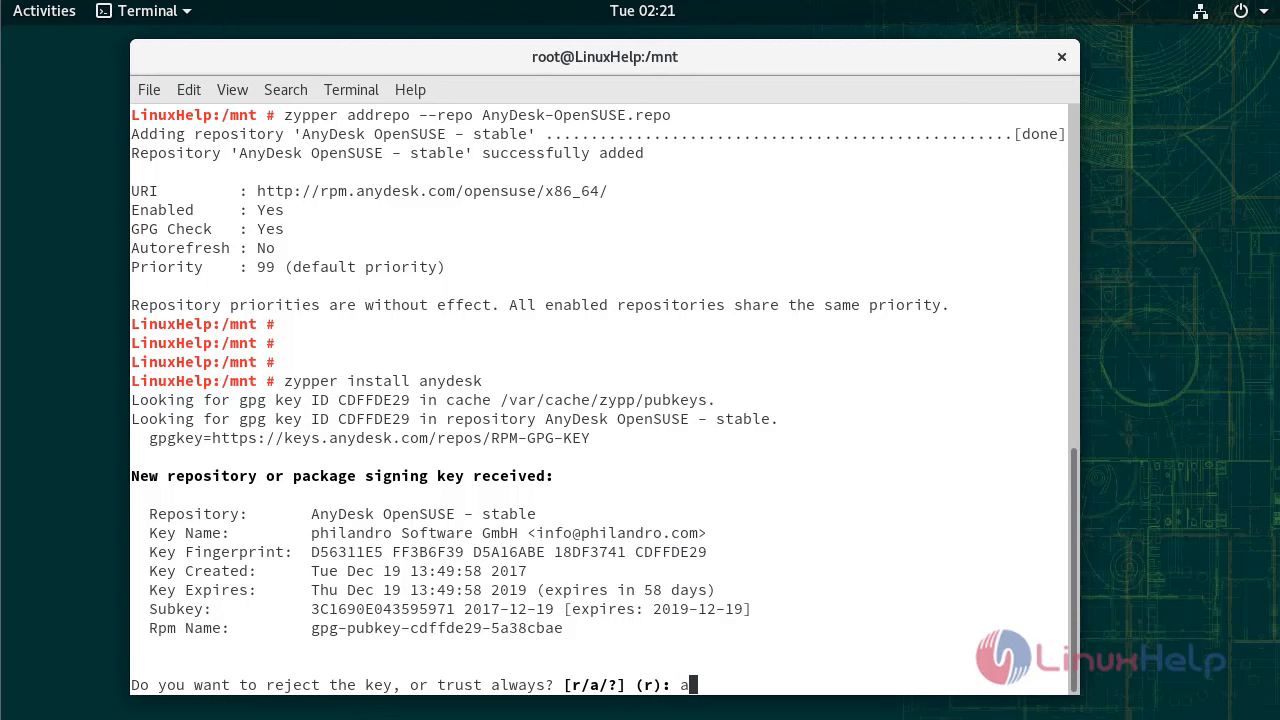
{"action": "key", "text": "Return"}
{"action": "type", "text": "y"}
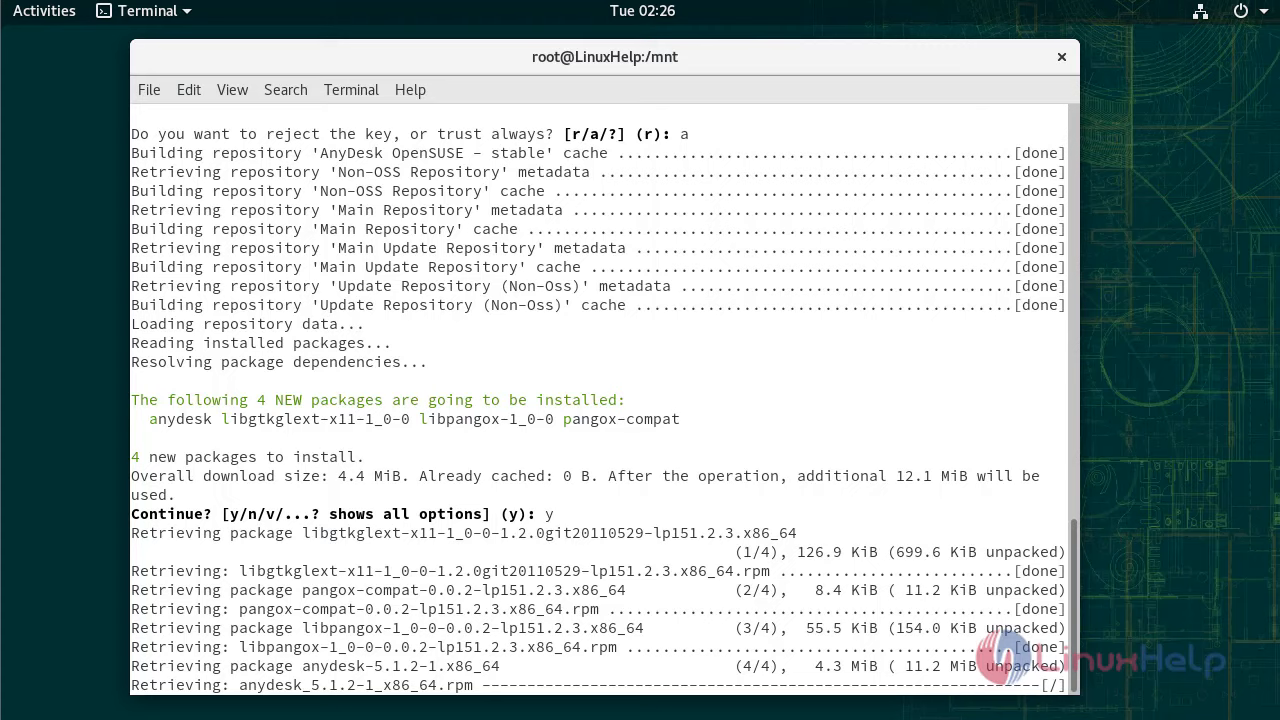
{"action": "scroll", "scroll_direction": "down", "scroll_amount": 3}
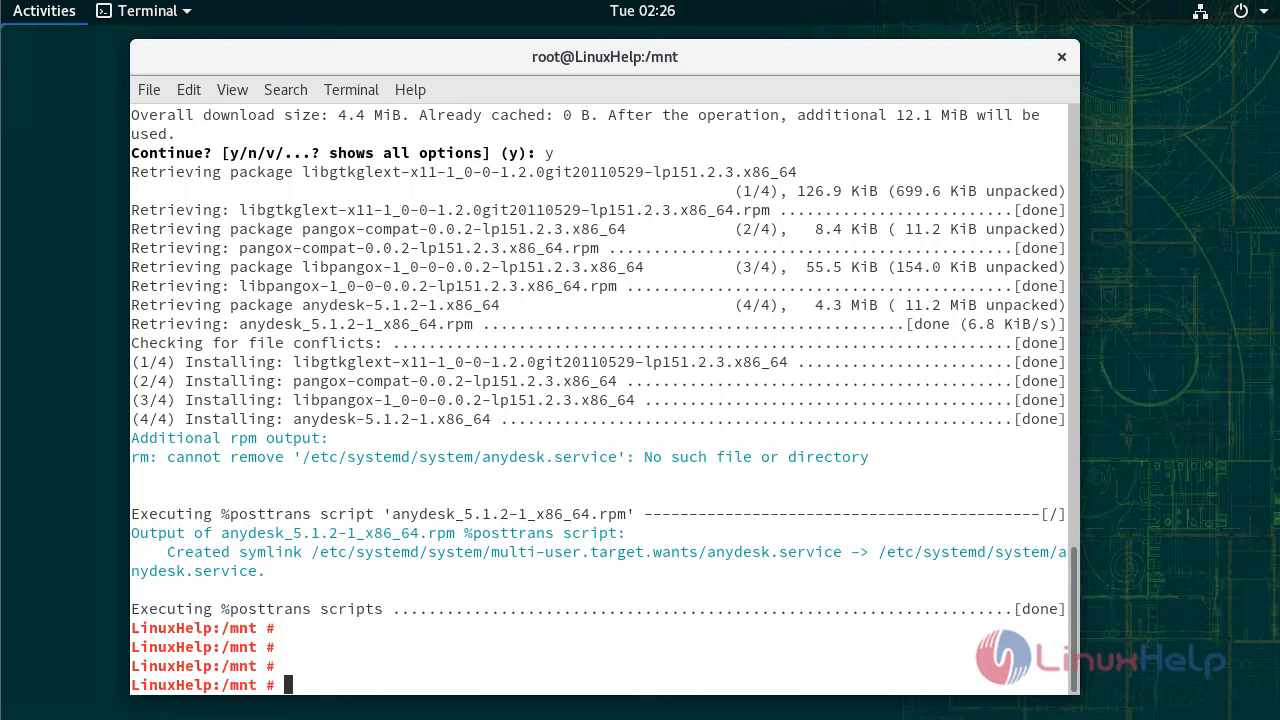
Search 'any' in the Activities overview to find AnyDesk
{"action": "left_click", "coordinate": [44, 10]}
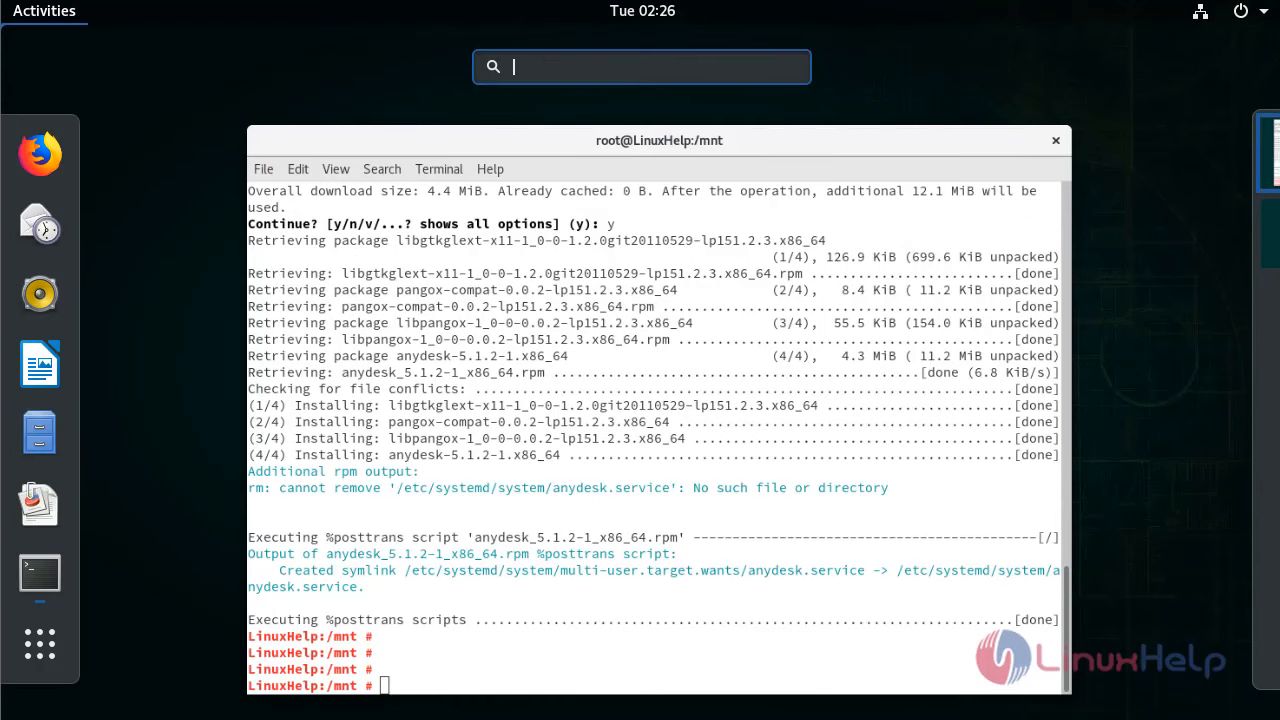
{"action": "type", "text": "a"}
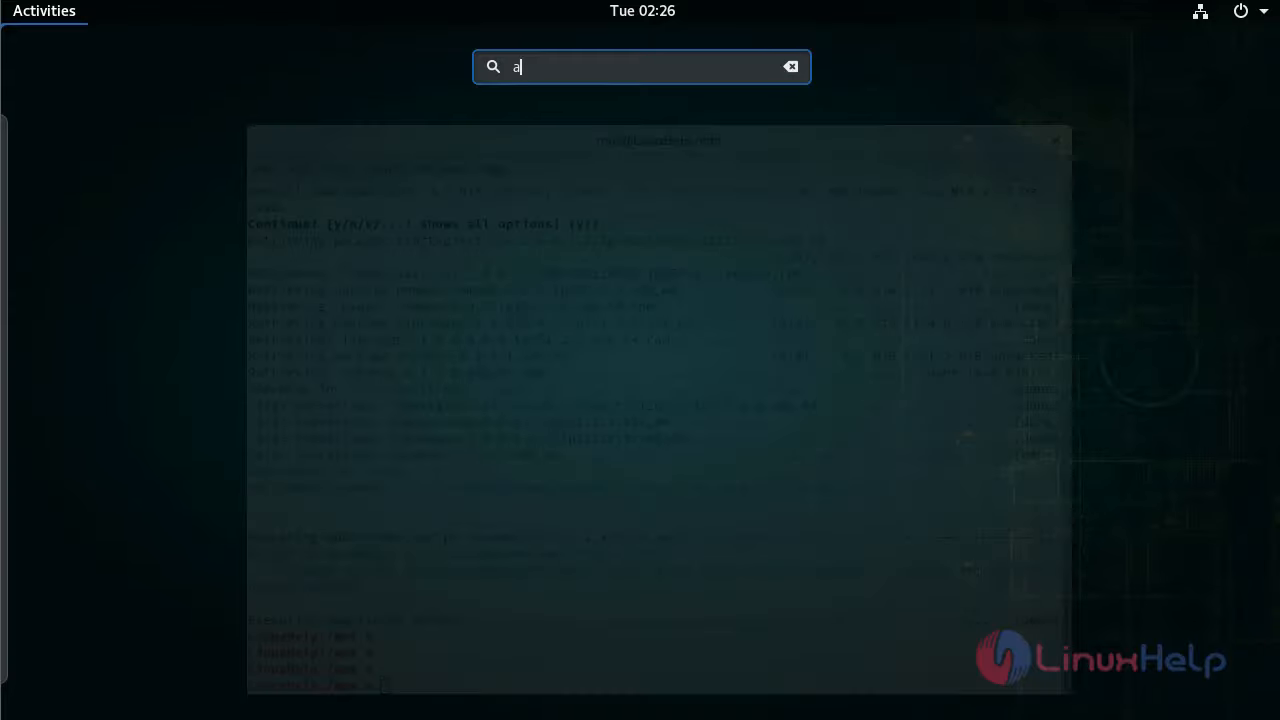
{"action": "type", "text": "ny"}
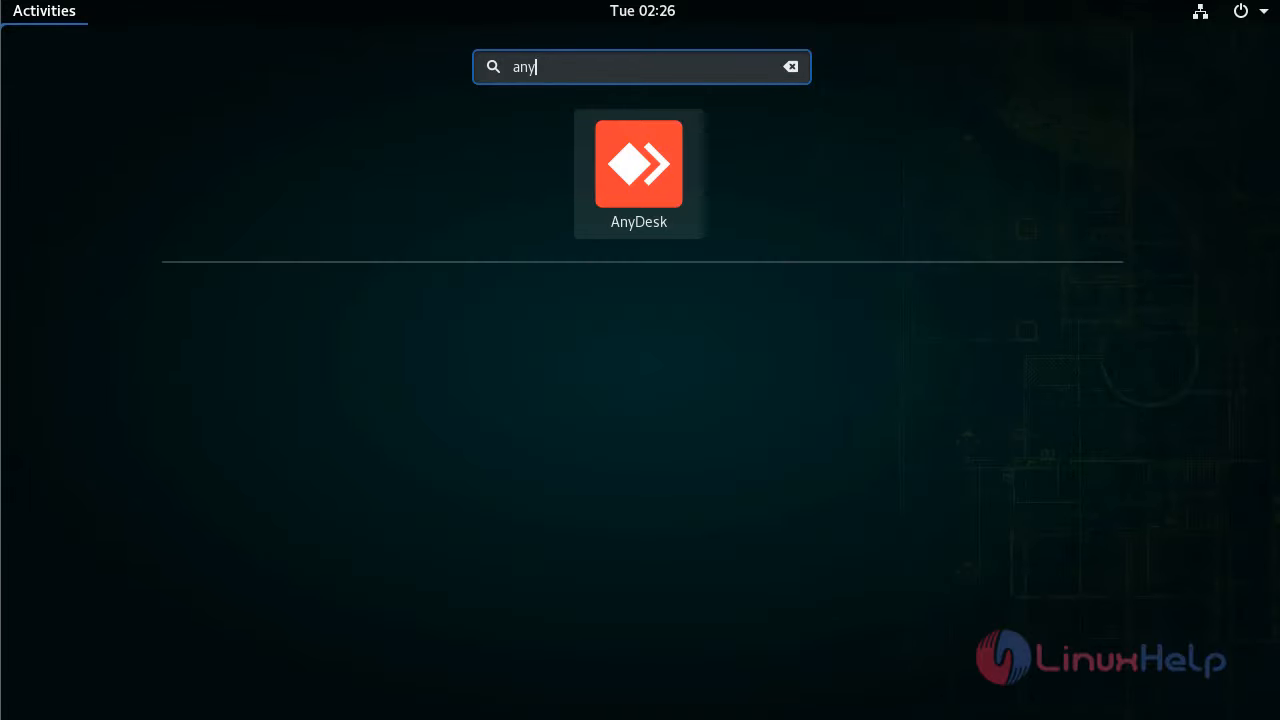